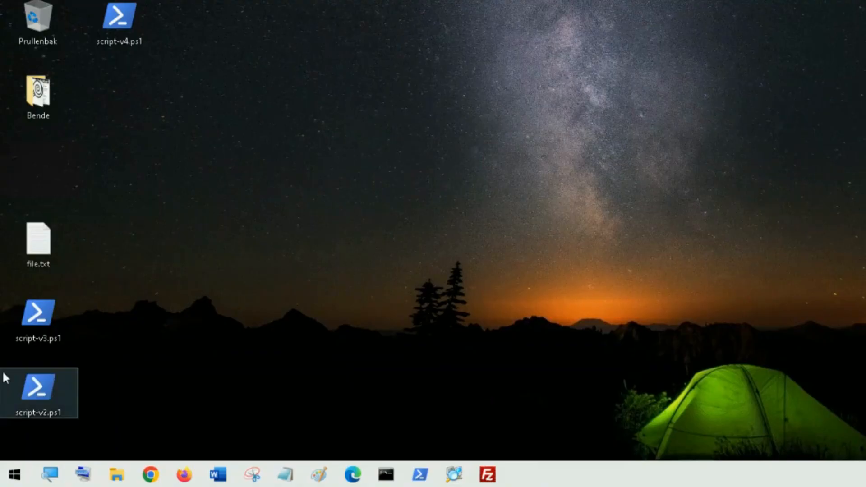
Show the desktop context menu for script-v3.ps1
right_click(37, 318)
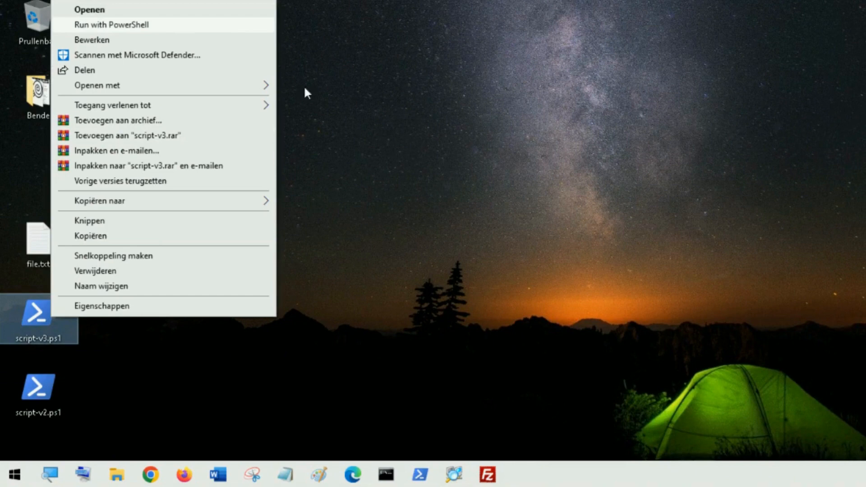
Run the script with PowerShell and submit the path C:\Users\JH IT-Services\Desktop\file.txt
left_click(116, 24)
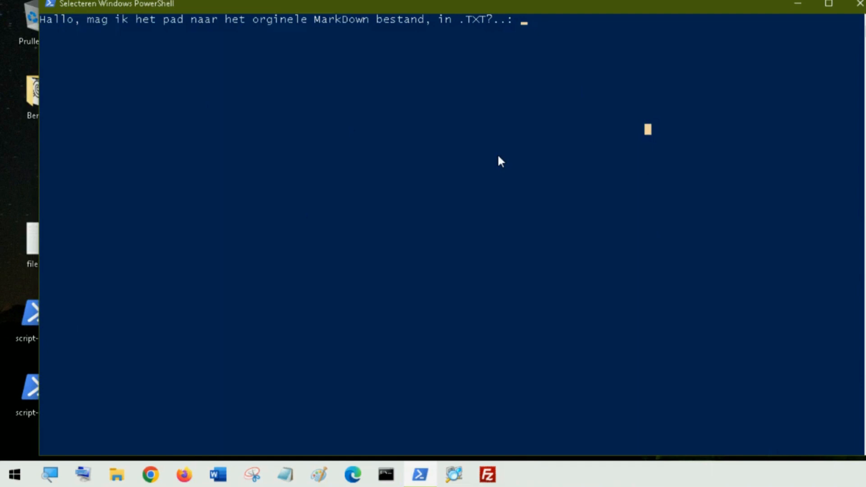
type("C:\\User")
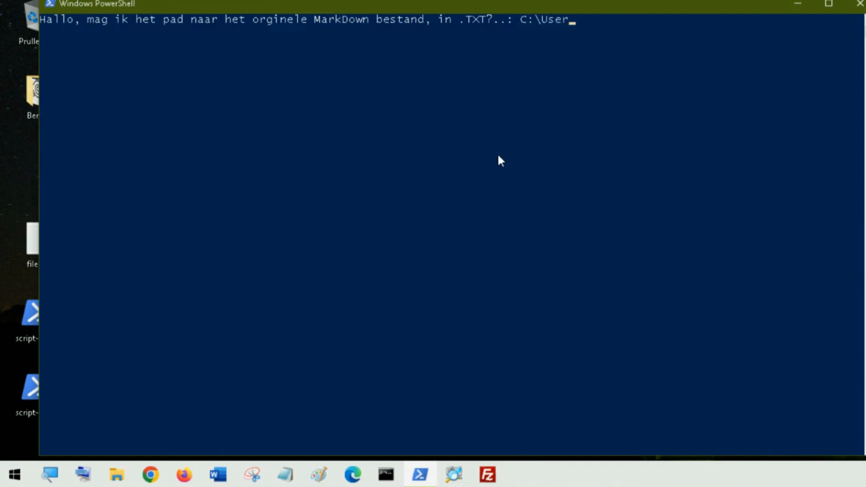
type("s\\")
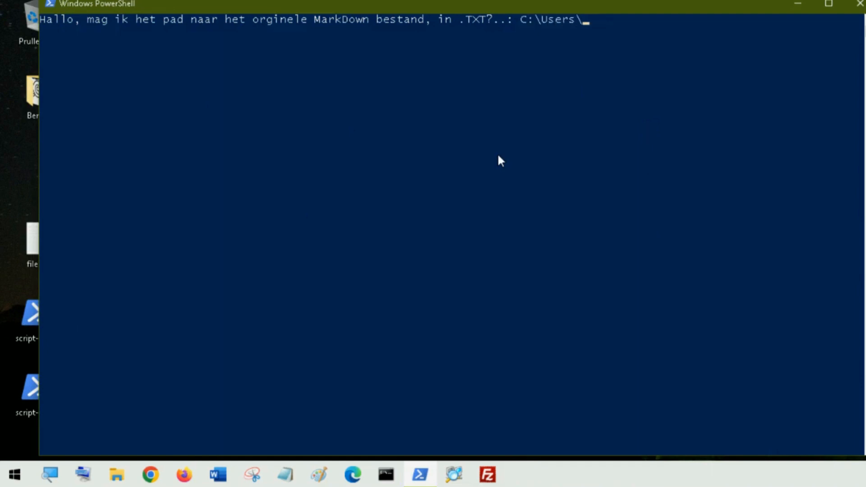
type("JH IT-Ser")
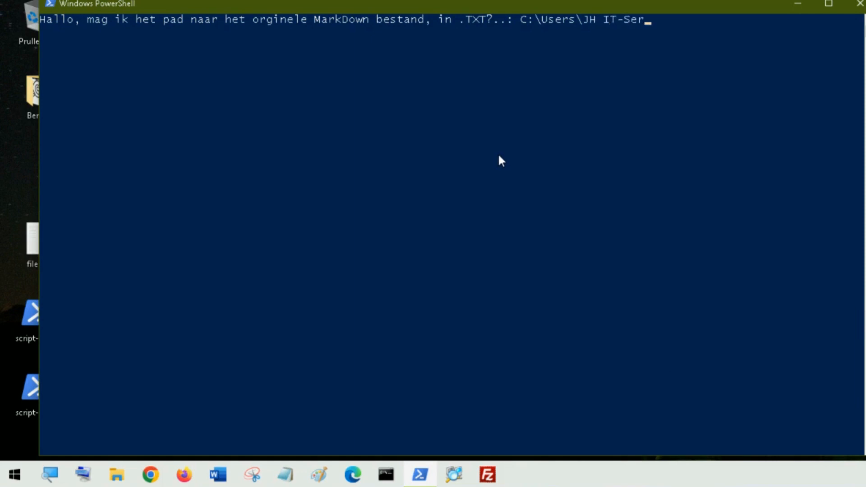
type("vics")
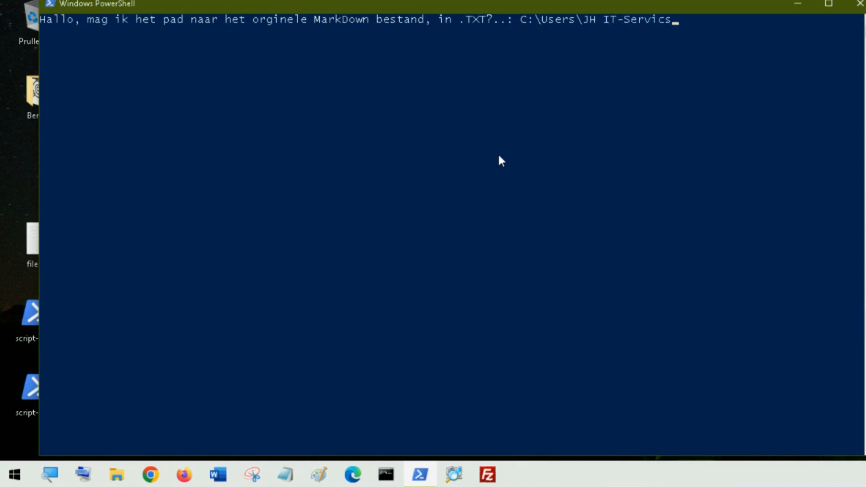
type("\\Desktiop")
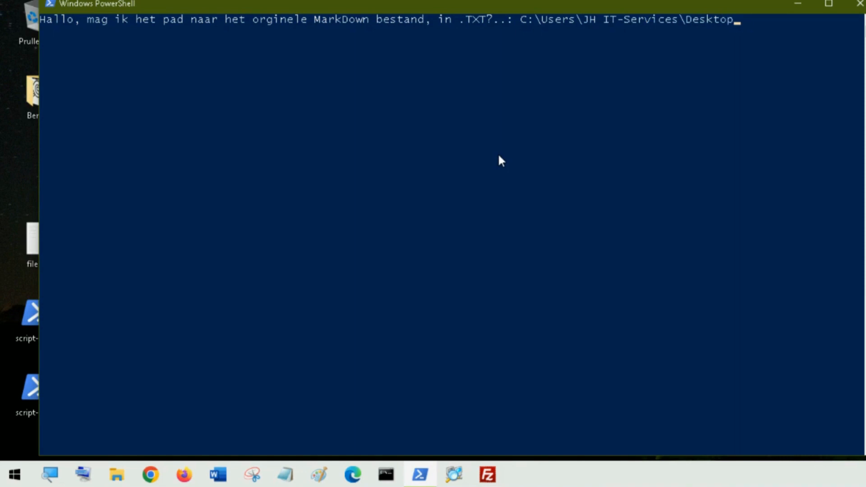
type("\\file.tx")
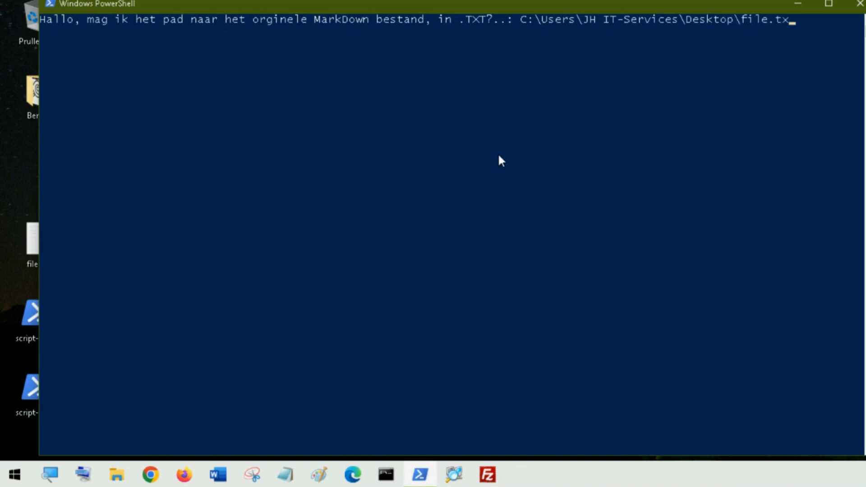
key("Enter")
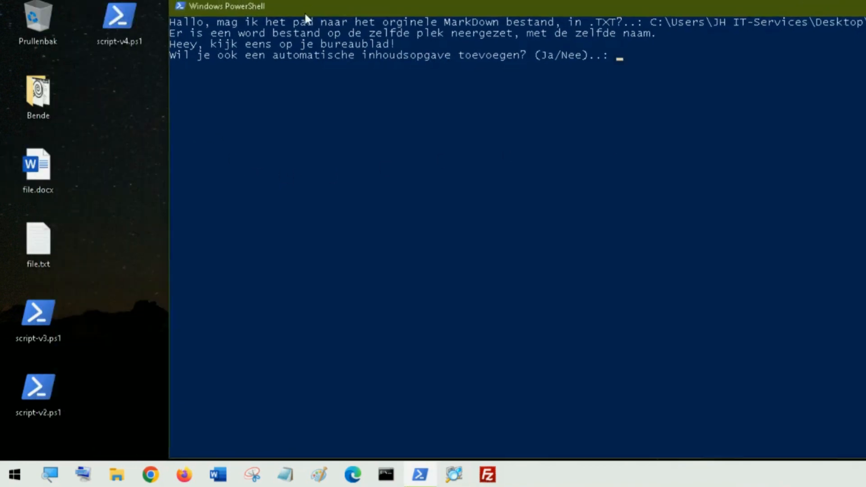
Inspect the generated file.docx and the original file.txt on the desktop
left_click(38, 168)
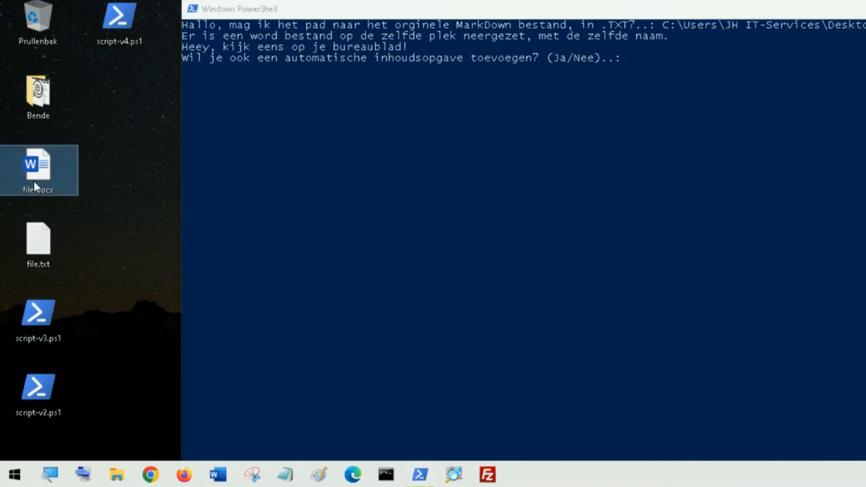
double_click(38, 166)
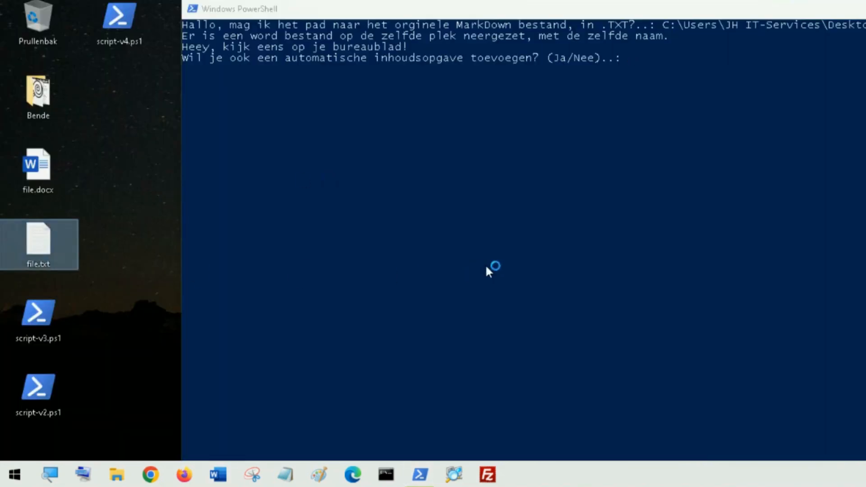
double_click(38, 241)
type("J")
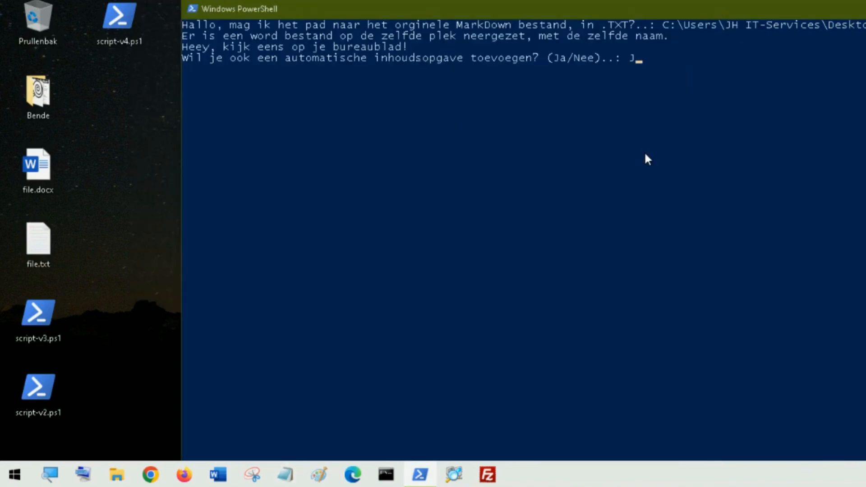
Answer Ja to the table-of-contents question and resubmit the file.txt path so the script finishes
type("a")
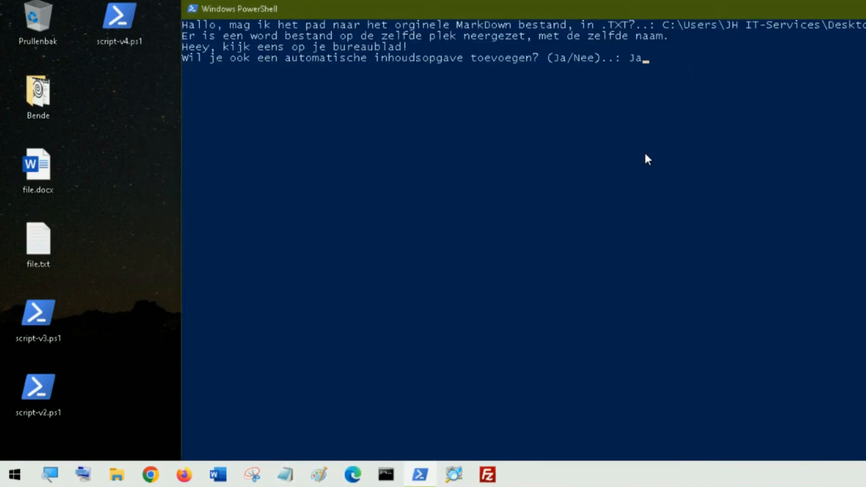
key("enter")
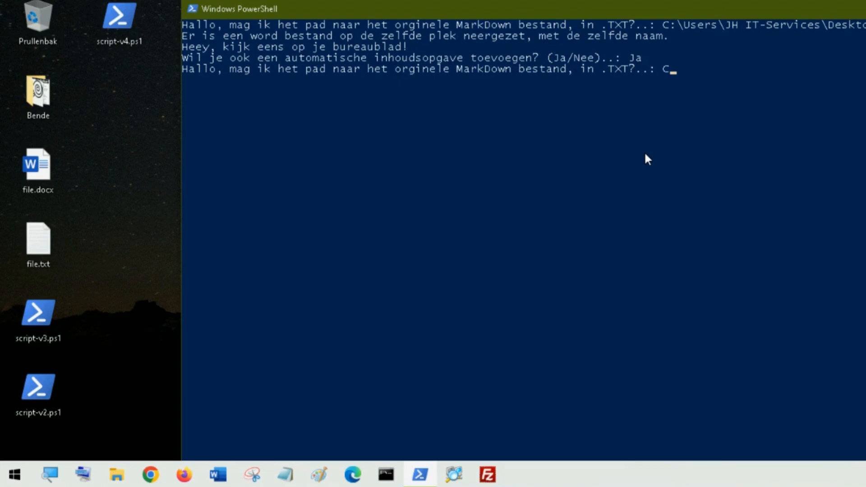
type(":\\Us")
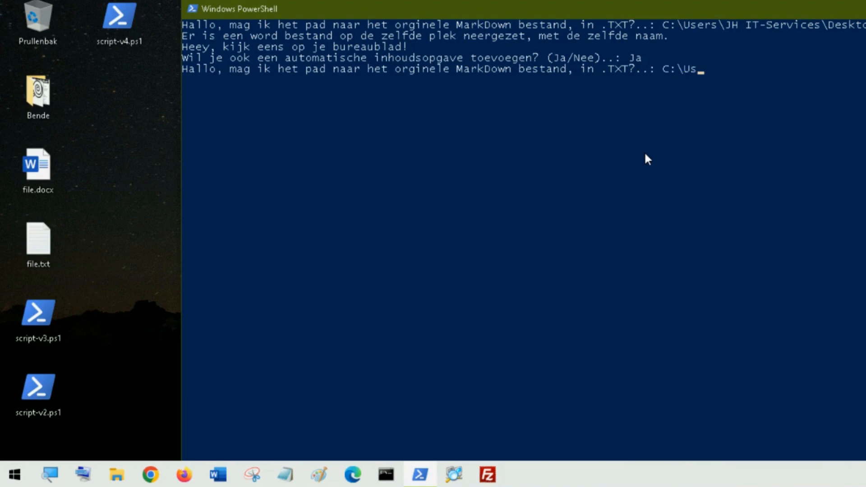
type("ers\\JH")
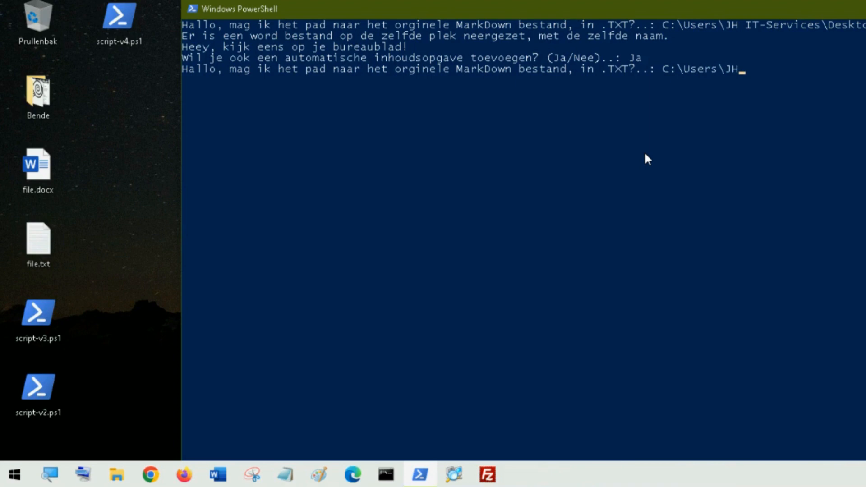
type("IT-Services\\Deskto")
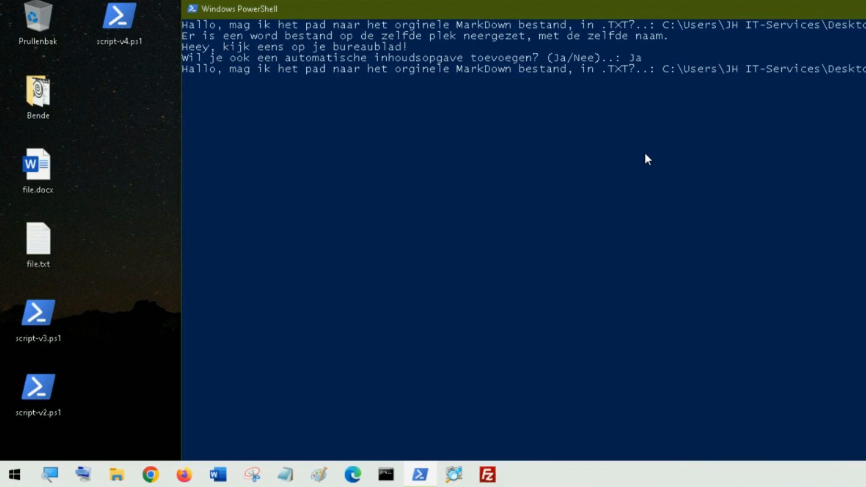
key("Enter")
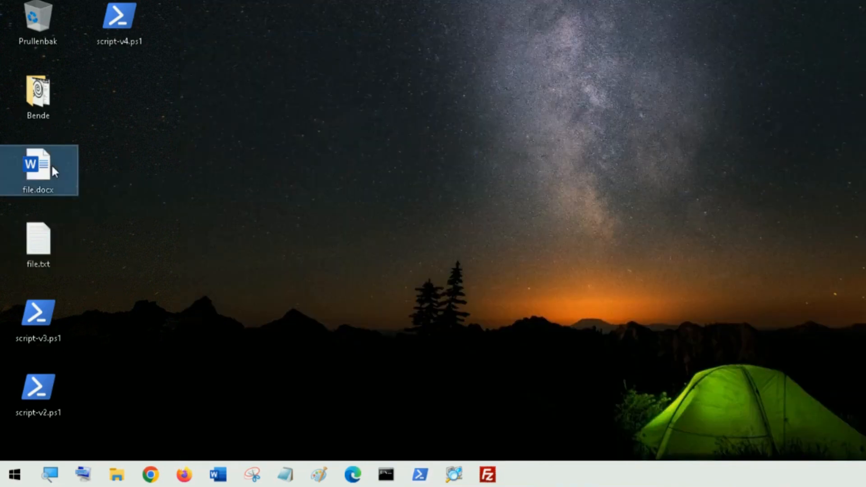
Open file.docx in Word, answering Ja to update fields, and review the table of contents
double_click(36, 166)
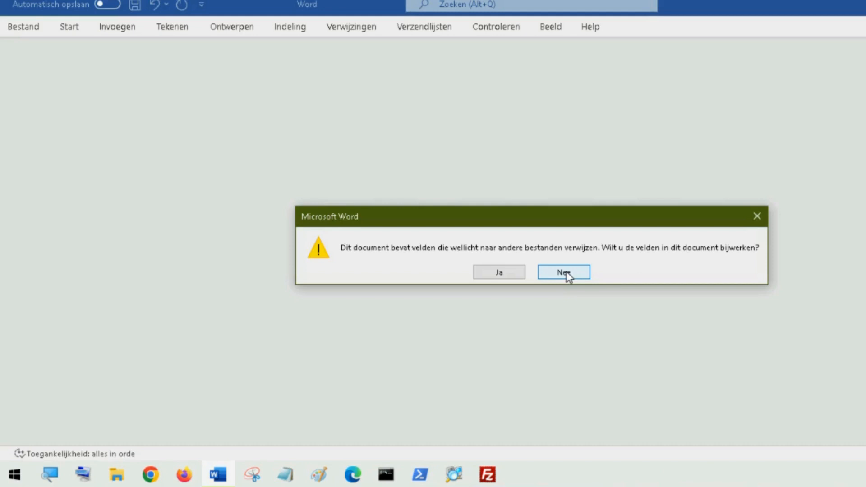
mouse_move(413, 229)
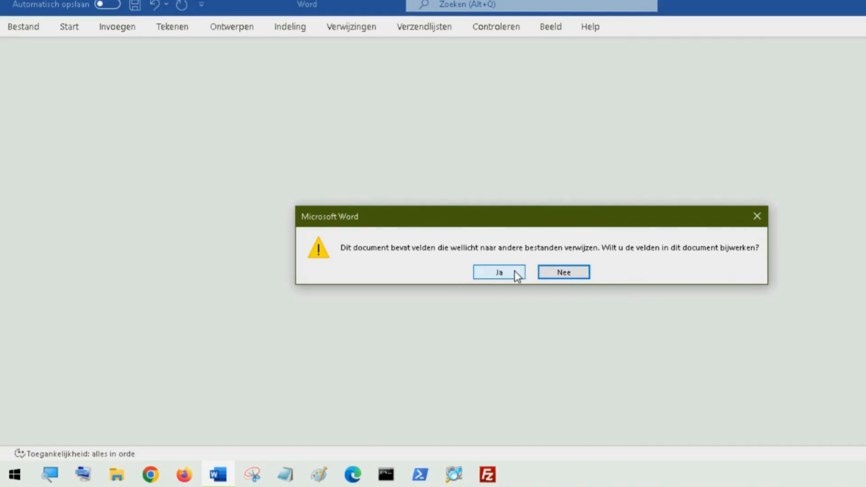
left_click(499, 273)
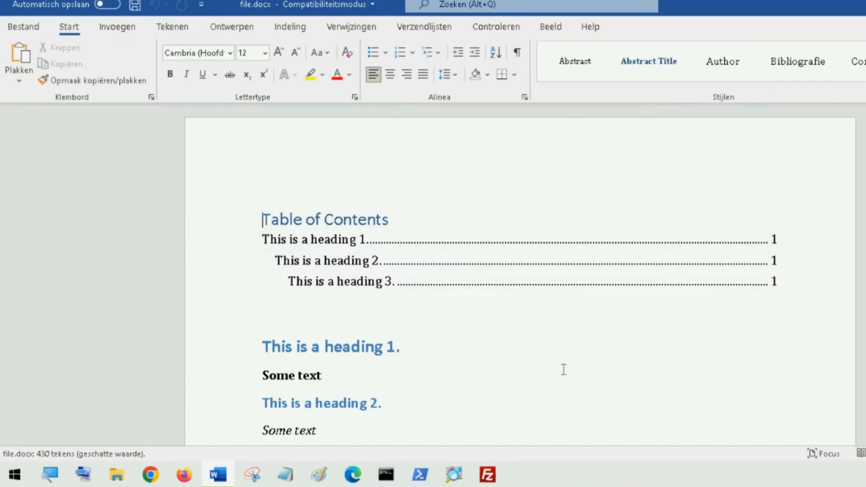
scroll("down", 3)
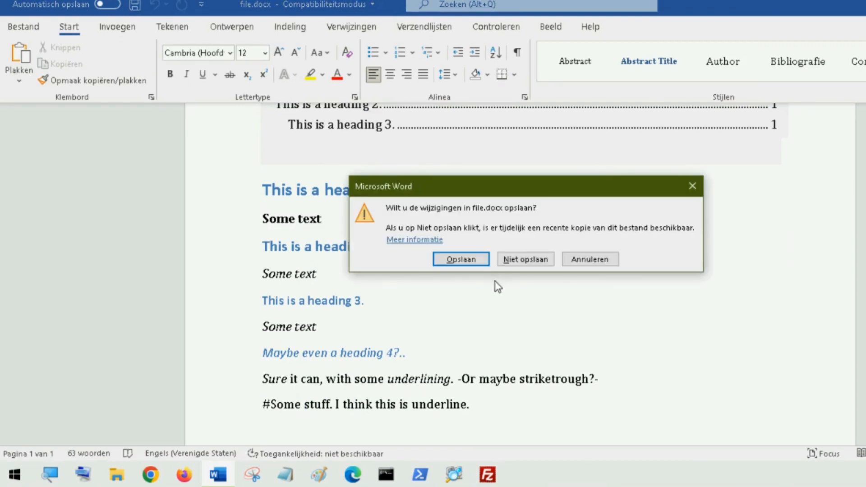
Close Word with Niet opslaan, view file.txt's markdown in Notepad, and relaunch file.docx
left_click(461, 259)
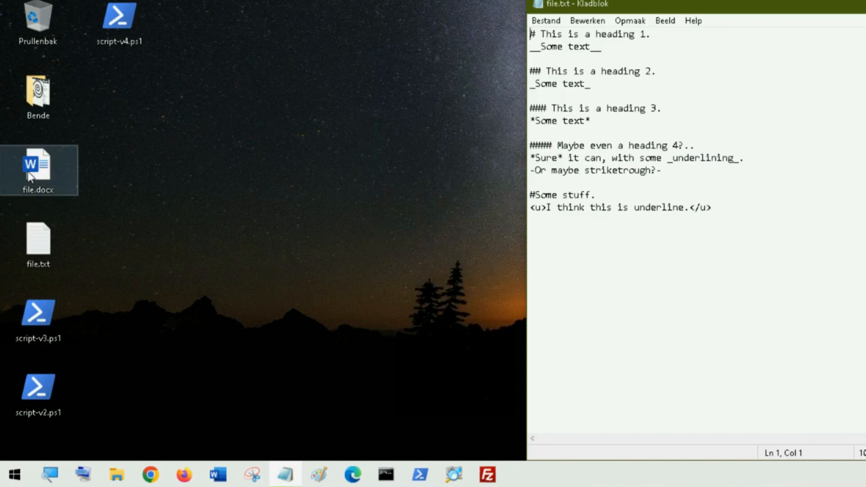
double_click(36, 166)
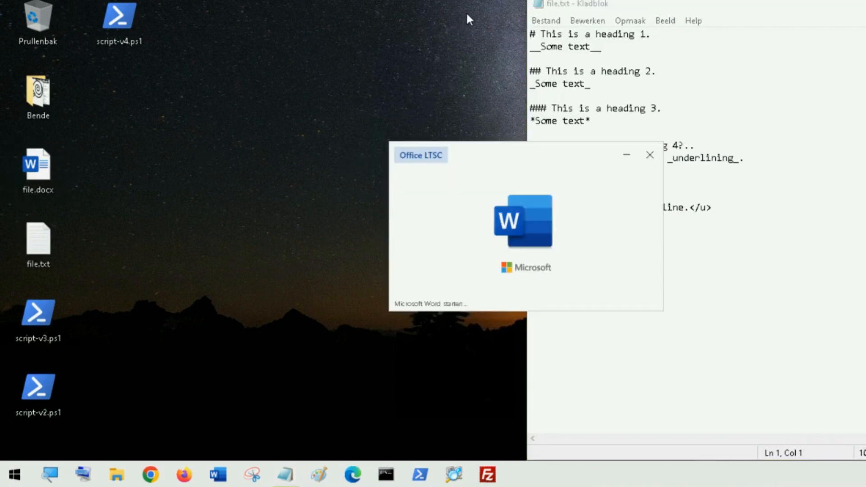